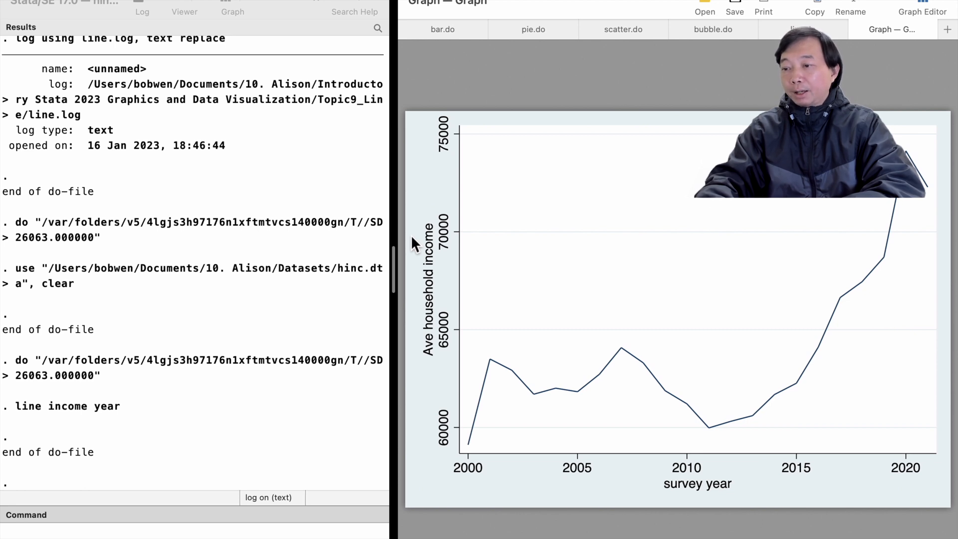
pyautogui.moveTo(644, 79)
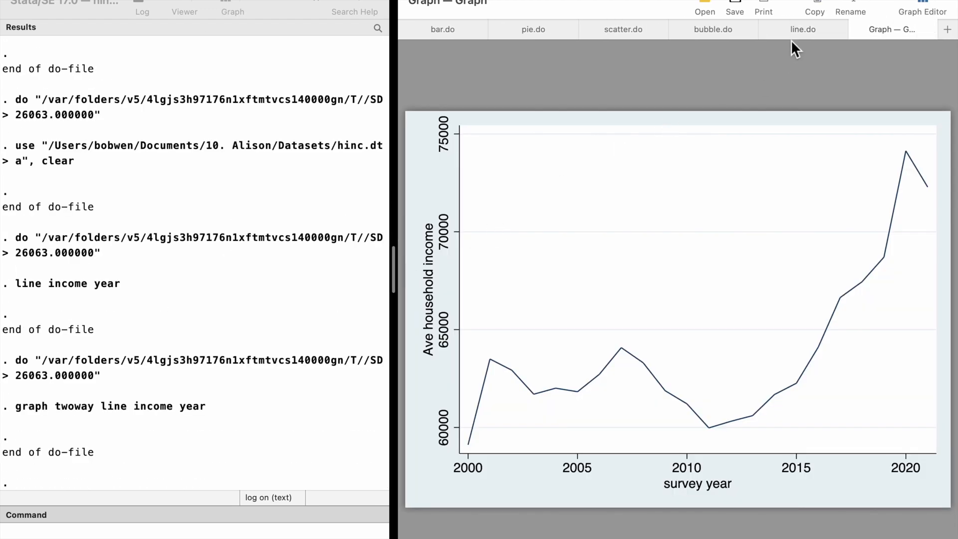
# Step: Run 'twoway line income year' and 'scatter income year, connect(line)' from line.do
pyautogui.click(802, 29)
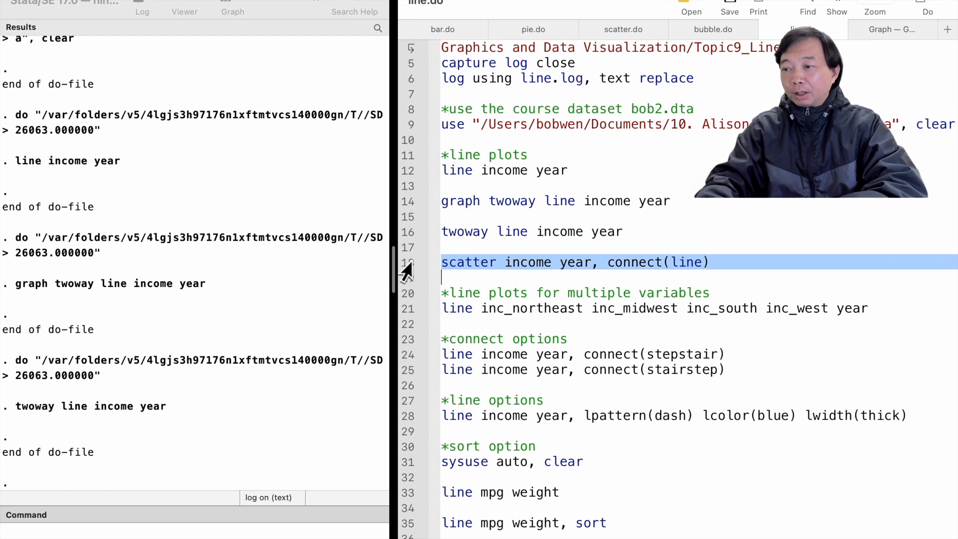
pyautogui.moveTo(632, 299)
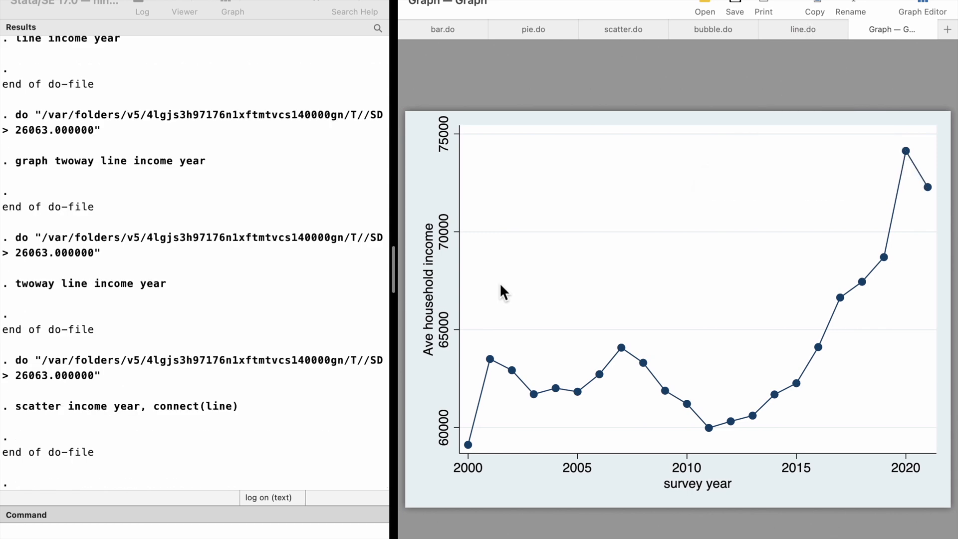
# Step: Plot inc_northeast through inc_west by year, then household income as a stepstair line
pyautogui.click(802, 29)
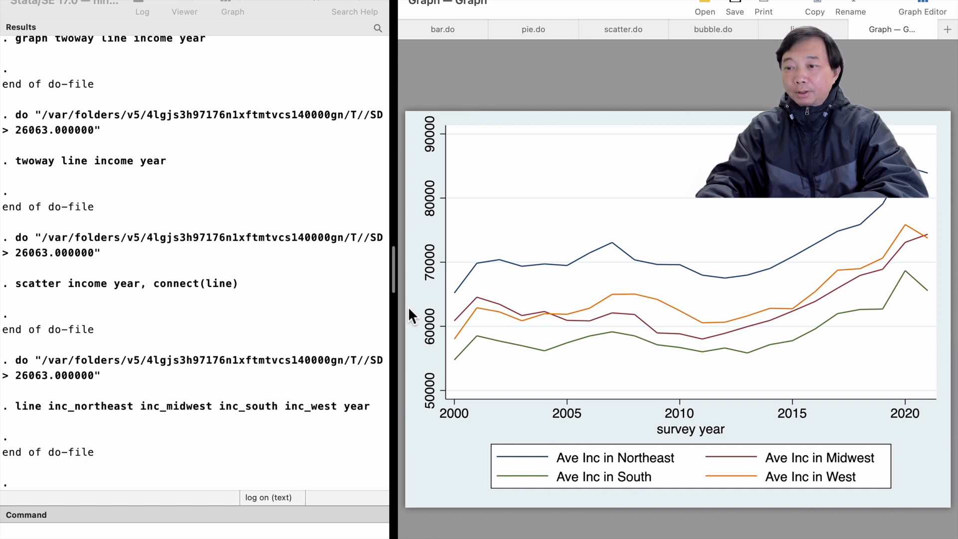
pyautogui.moveTo(736, 68)
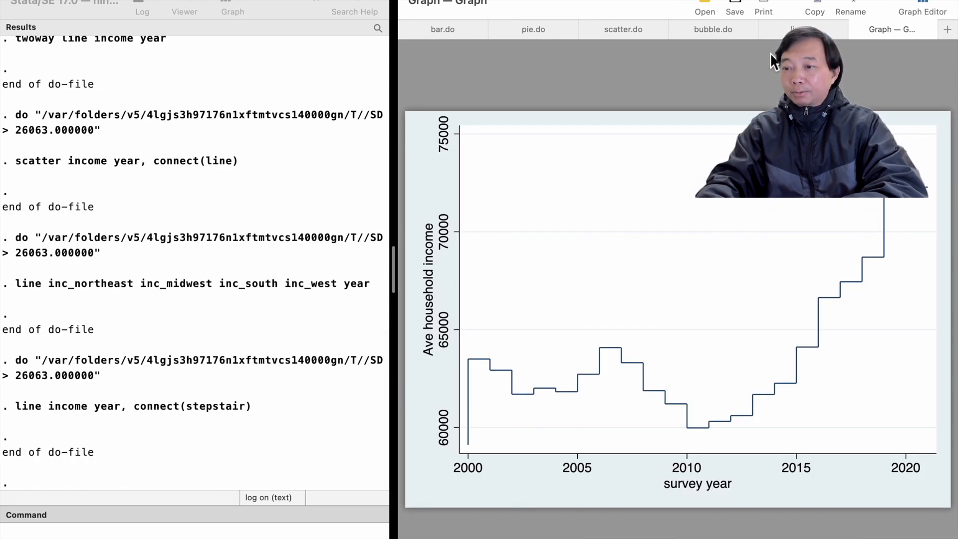
# Step: Draw income by year with connect(stairstep), then as a thick dashed blue line
pyautogui.click(794, 29)
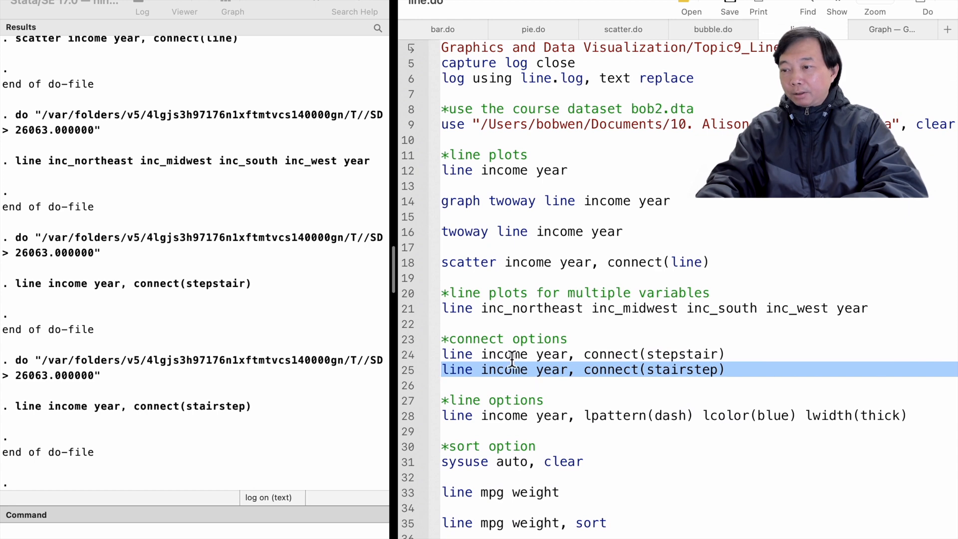
pyautogui.click(671, 415)
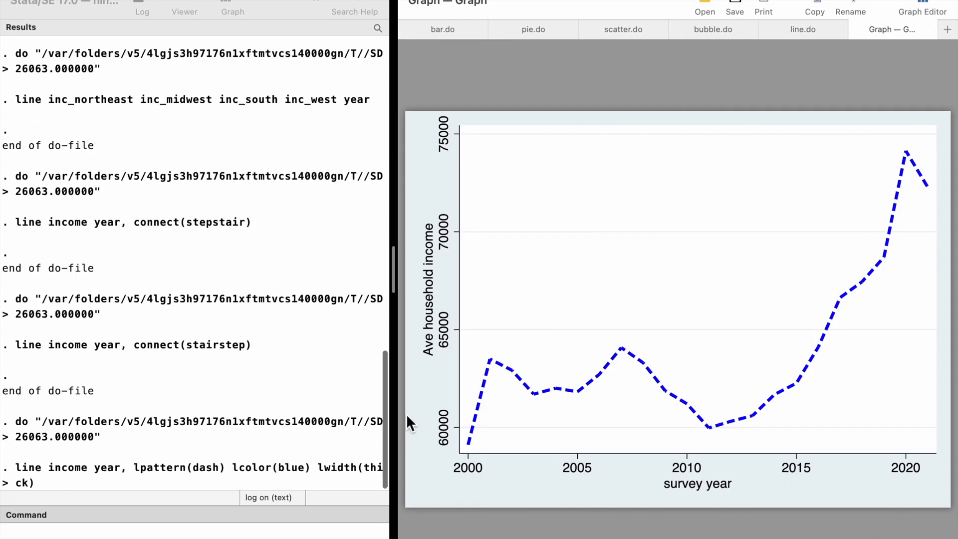
# Step: Load the 1978 automobile dataset with 'sysuse auto, clear'
pyautogui.scroll(-3)
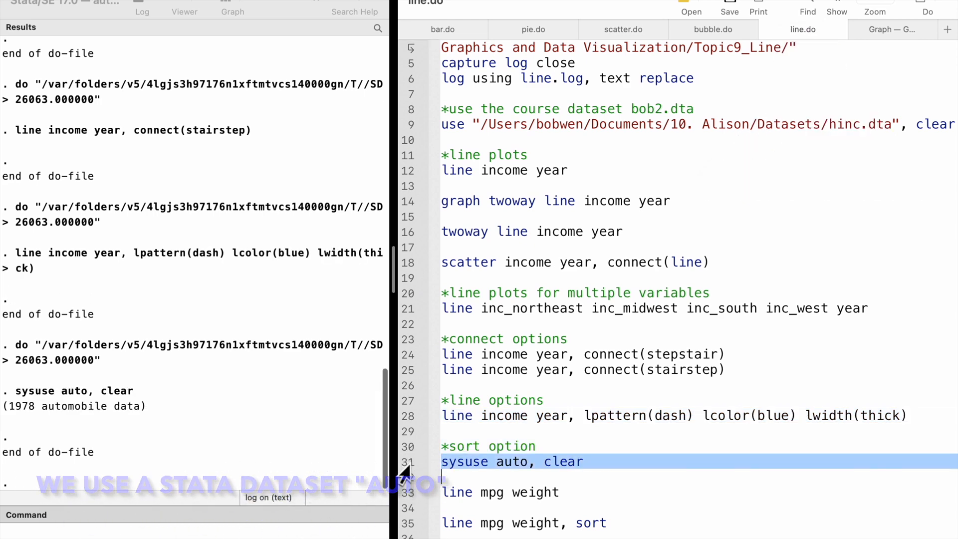
# Step: Run the unsorted 'line mpg weight' plot and return to line.do
pyautogui.click(499, 492)
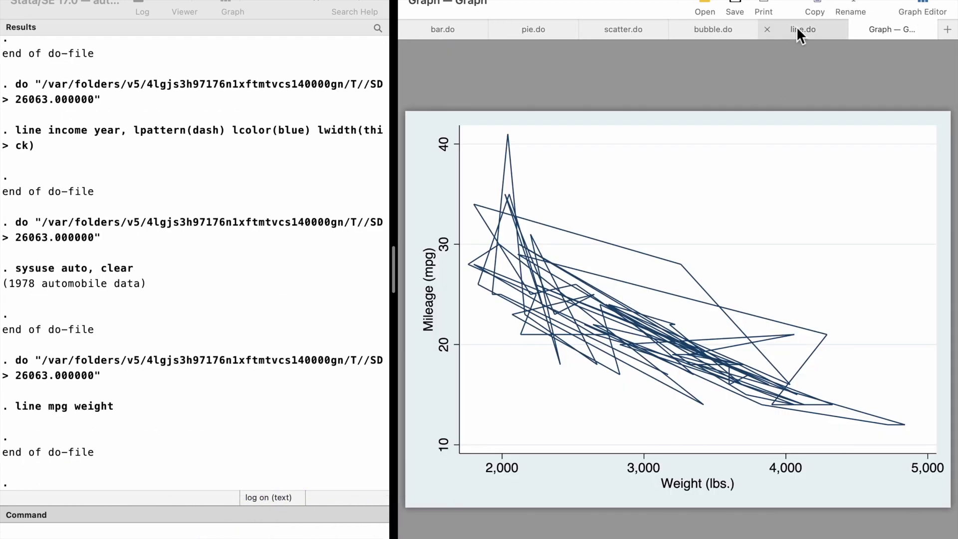
pyautogui.click(802, 28)
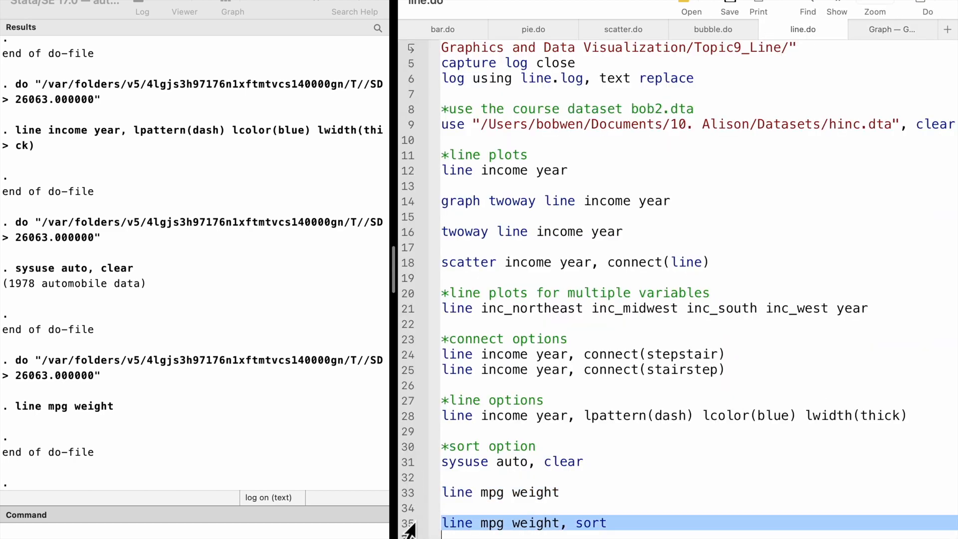